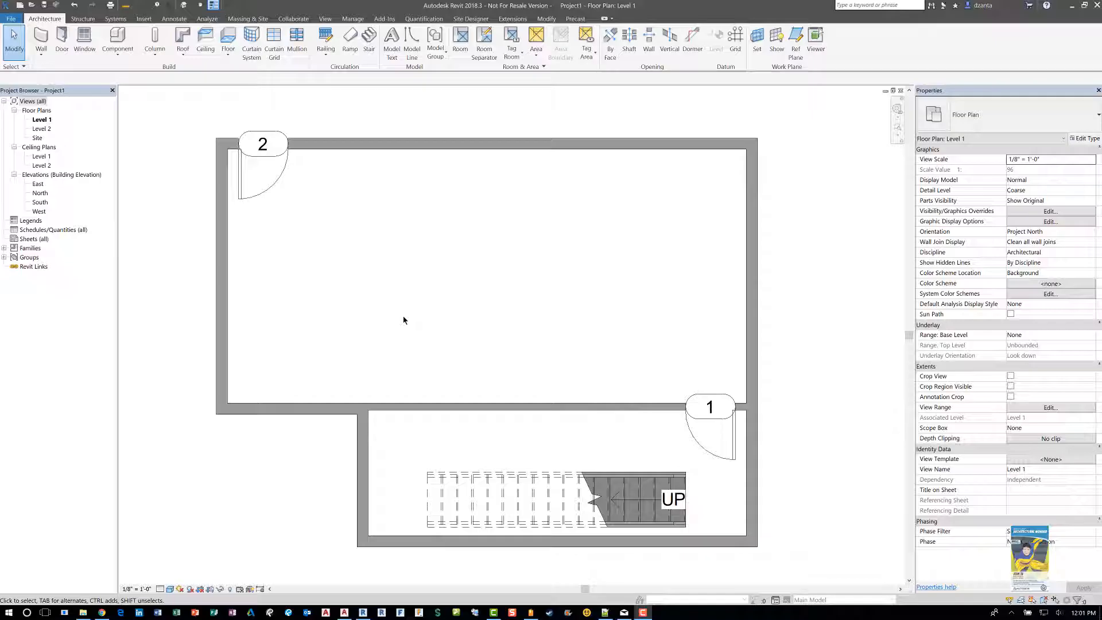
{"action": "mouse_move", "coordinate": [470, 310]}
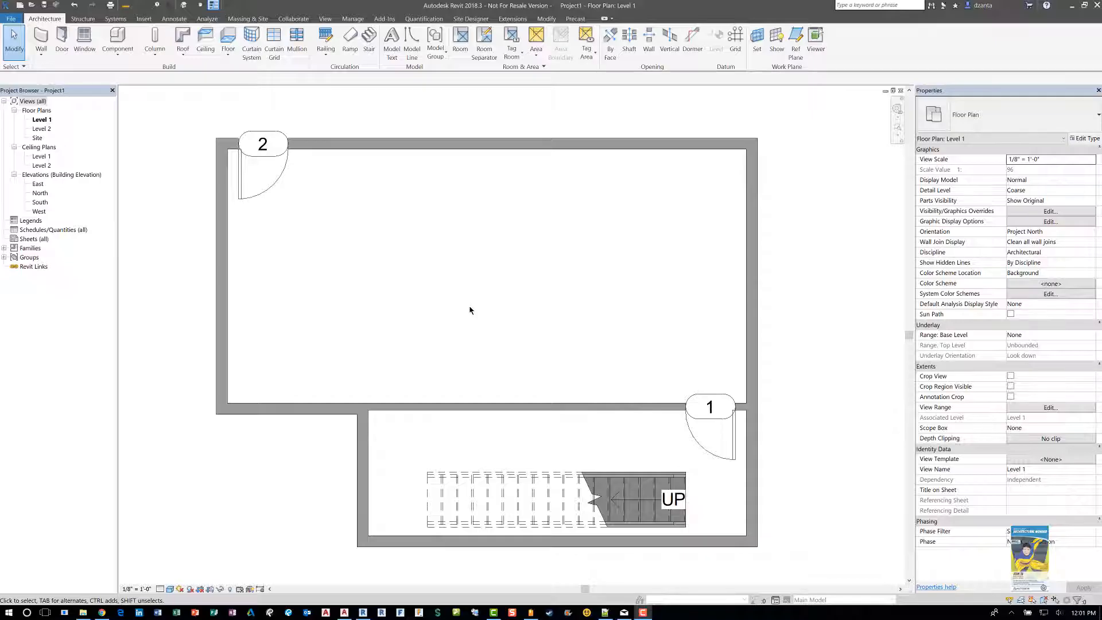
{"action": "mouse_move", "coordinate": [494, 298]}
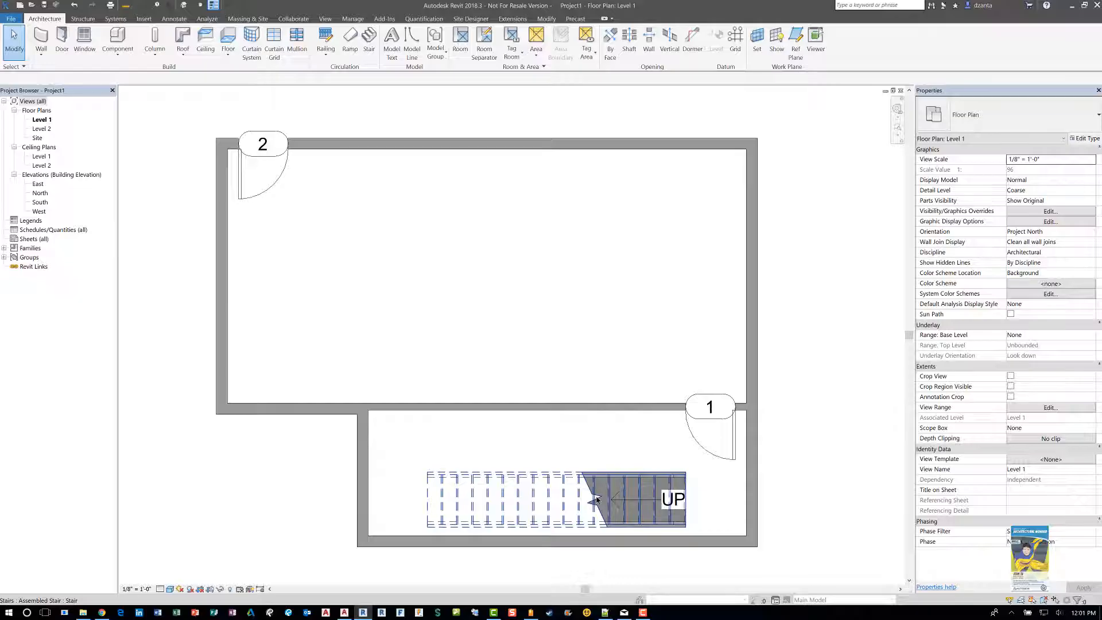
{"action": "mouse_move", "coordinate": [597, 503]}
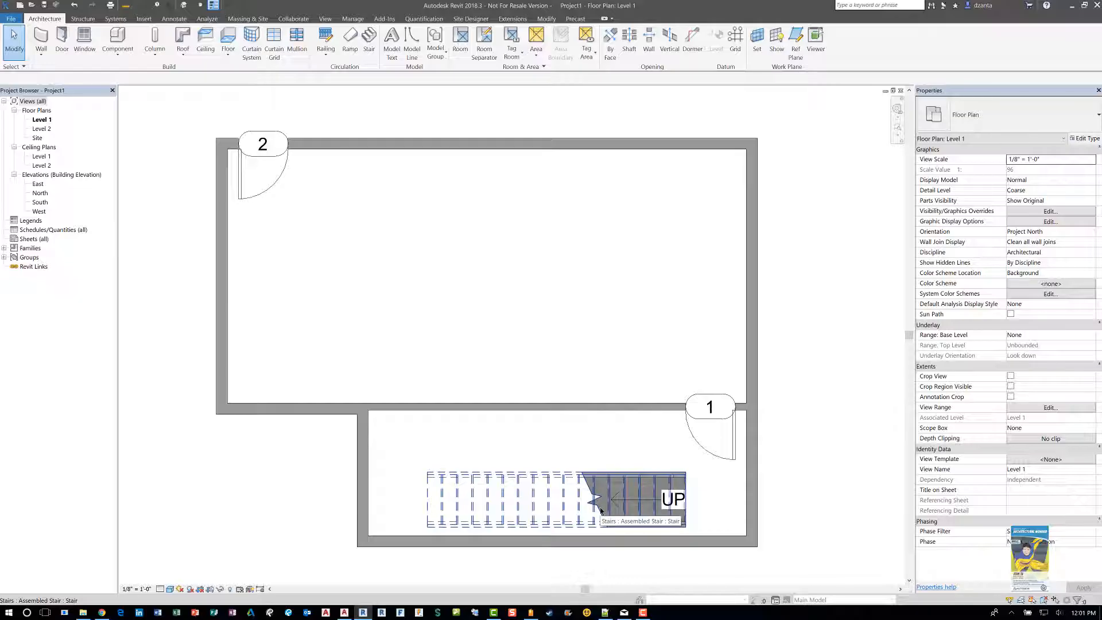
Review the selected stair type's cut mark settings and leave them unchanged.
{"action": "left_click", "coordinate": [798, 476]}
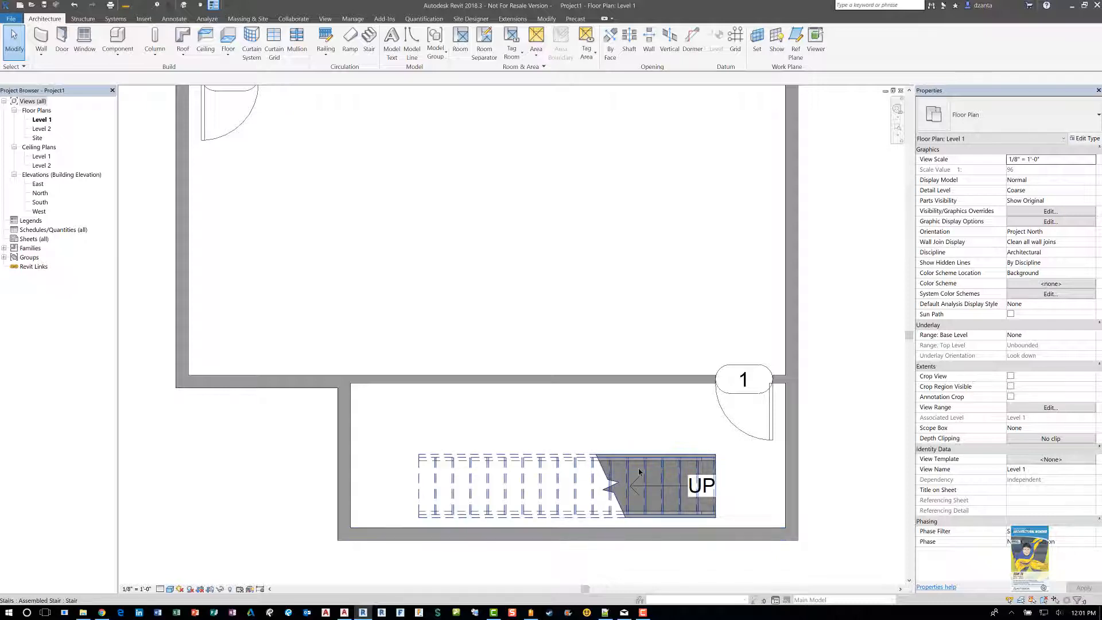
{"action": "left_click", "coordinate": [660, 485]}
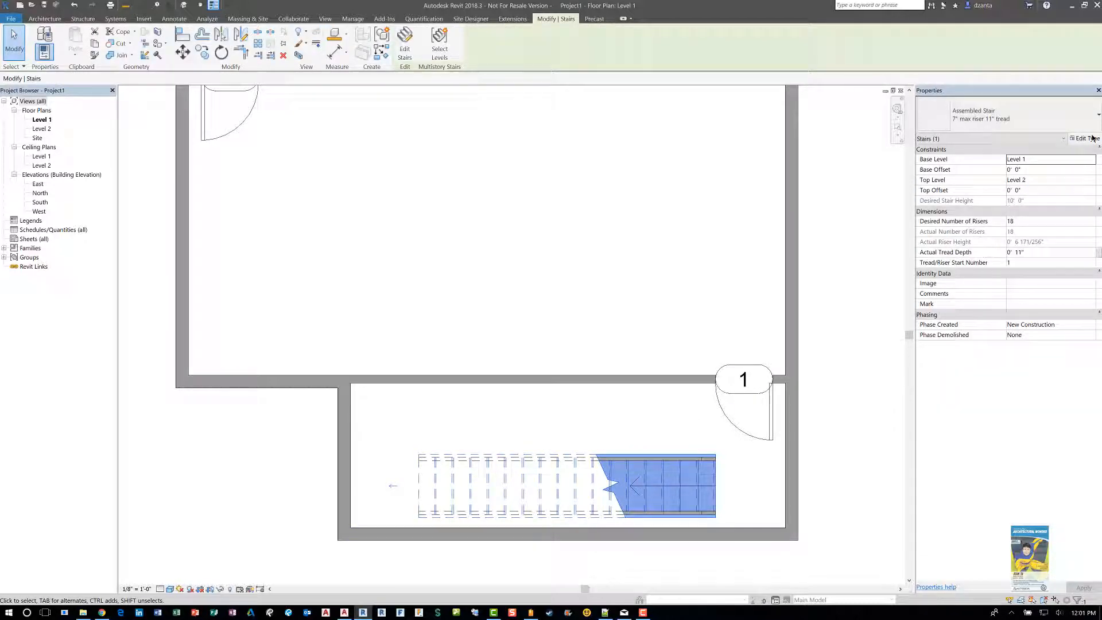
{"action": "left_click", "coordinate": [1086, 138]}
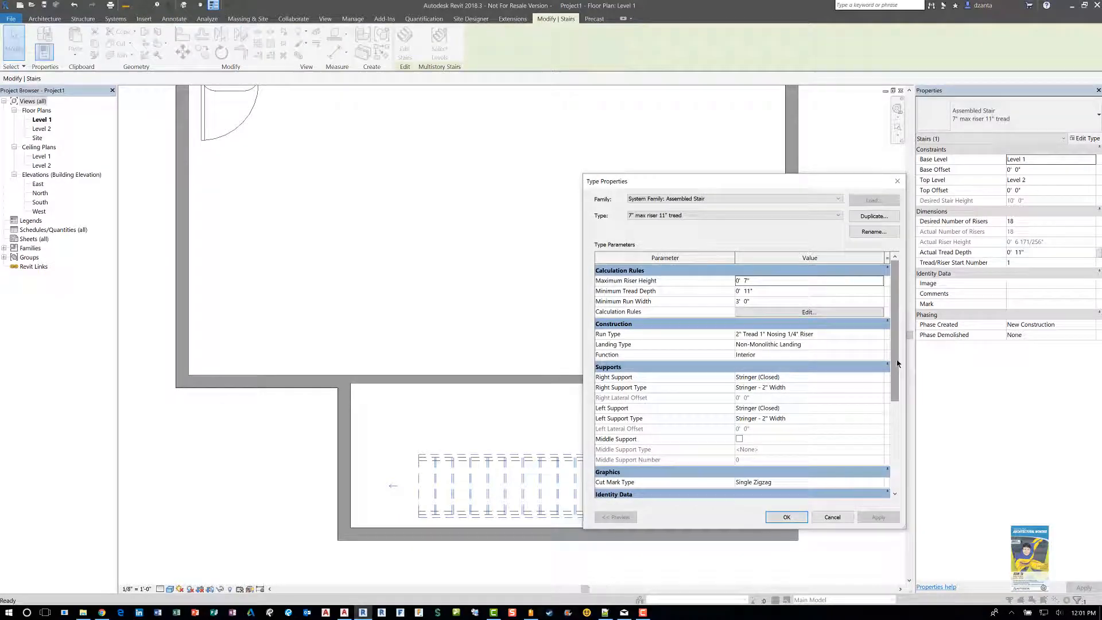
{"action": "scroll", "scroll_direction": "down", "scroll_amount": 3}
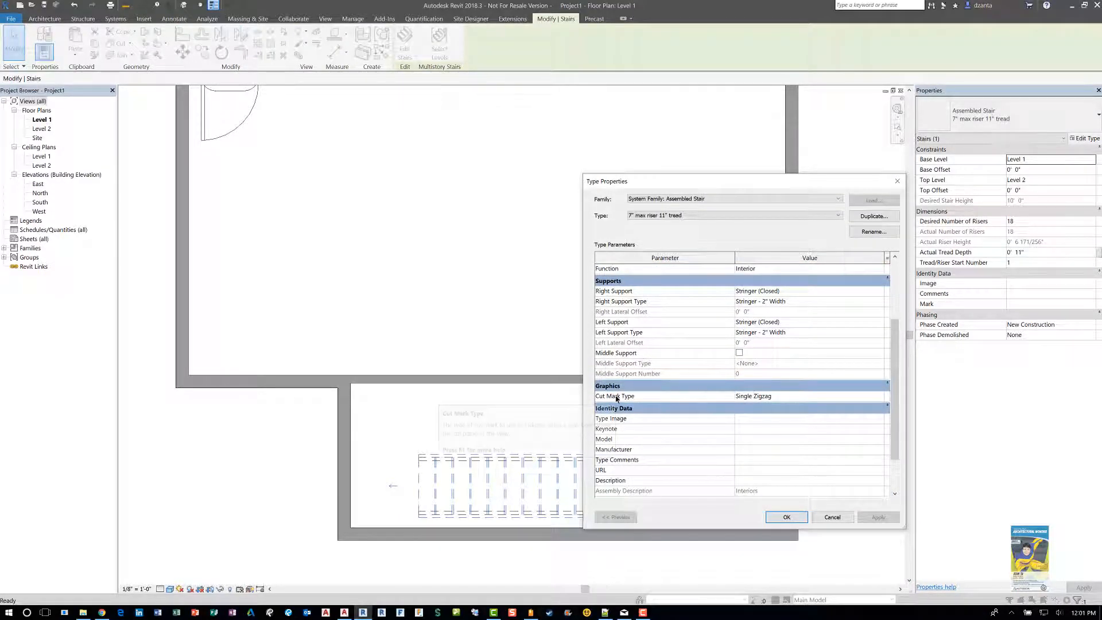
{"action": "mouse_move", "coordinate": [850, 406]}
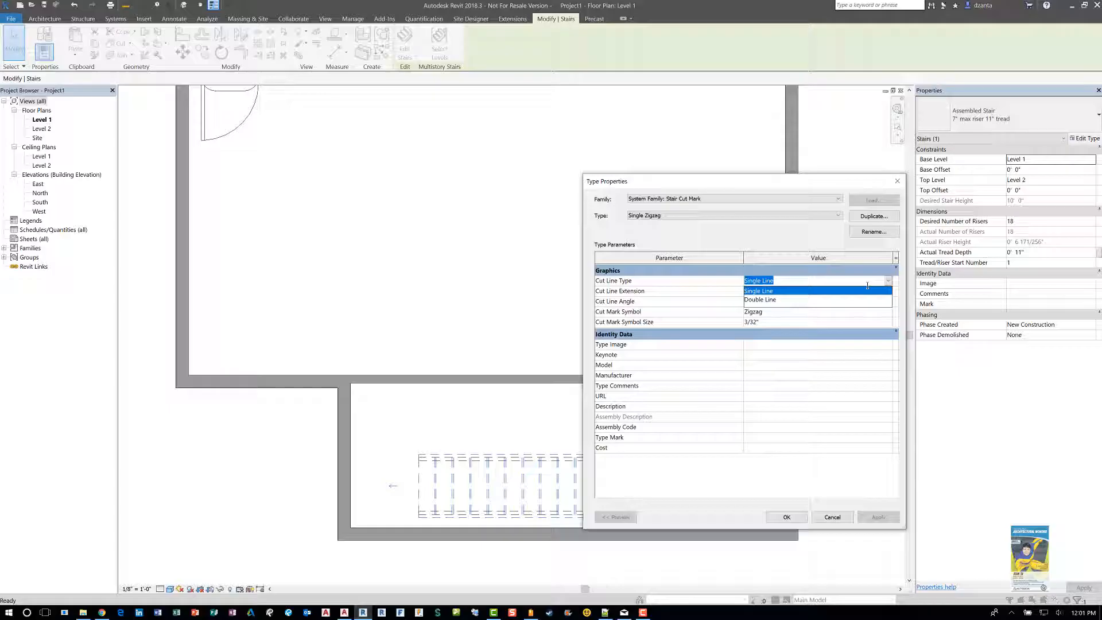
{"action": "left_click", "coordinate": [760, 291]}
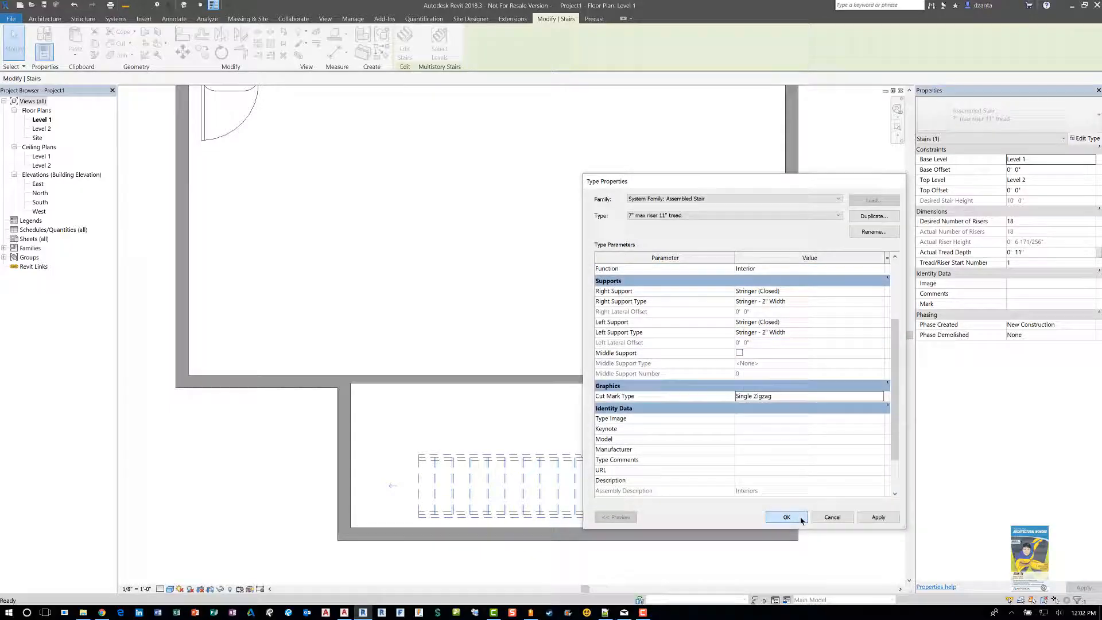
{"action": "left_click", "coordinate": [786, 517]}
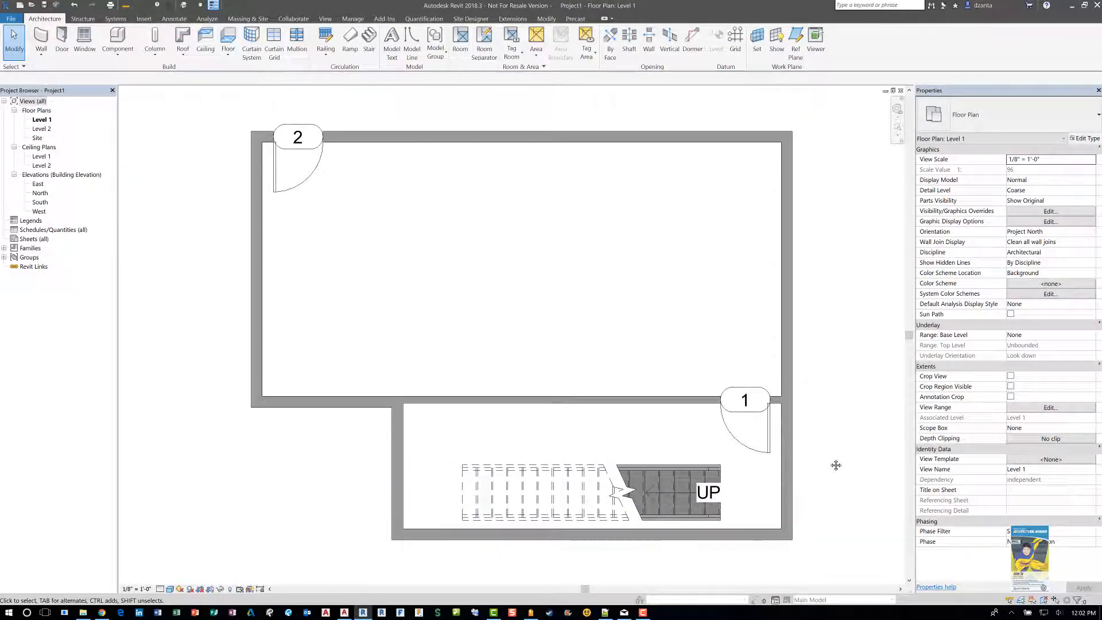
{"action": "mouse_move", "coordinate": [825, 463]}
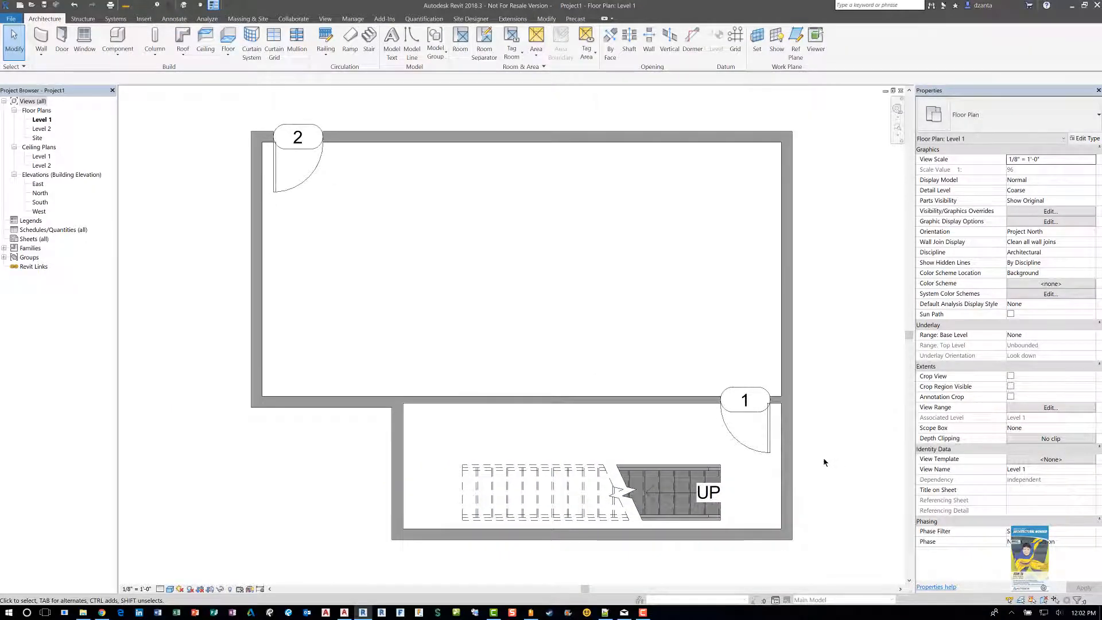
Lower the Level 1 view range cut plane offset to 2' and check the stair's zigzag line.
{"action": "left_click", "coordinate": [619, 492]}
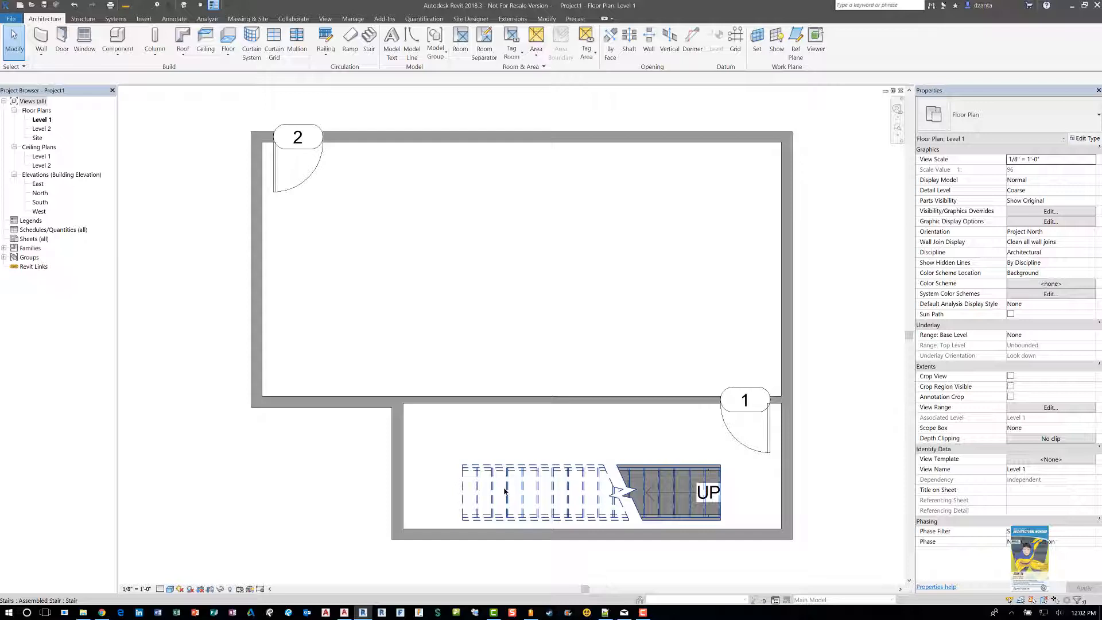
{"action": "left_click", "coordinate": [834, 421]}
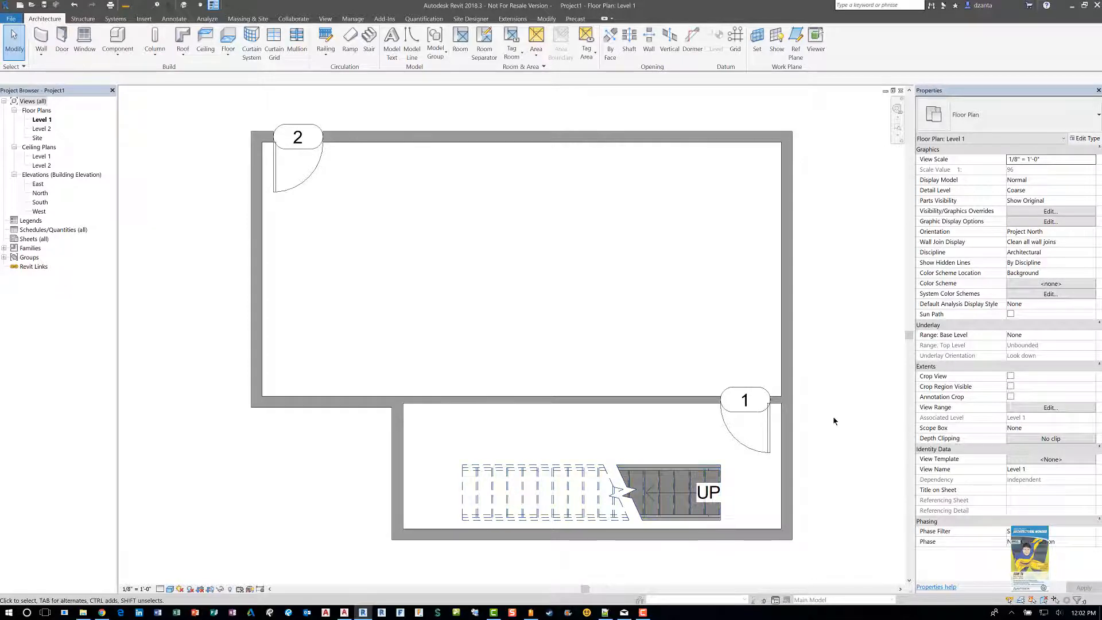
{"action": "mouse_move", "coordinate": [1023, 414]}
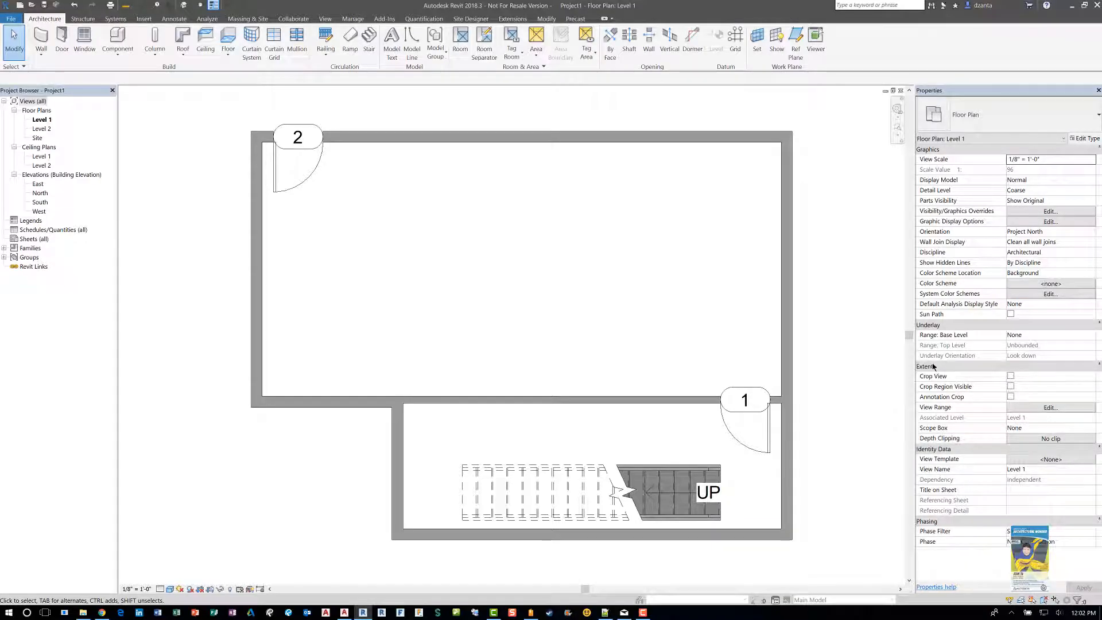
{"action": "left_click", "coordinate": [1050, 408]}
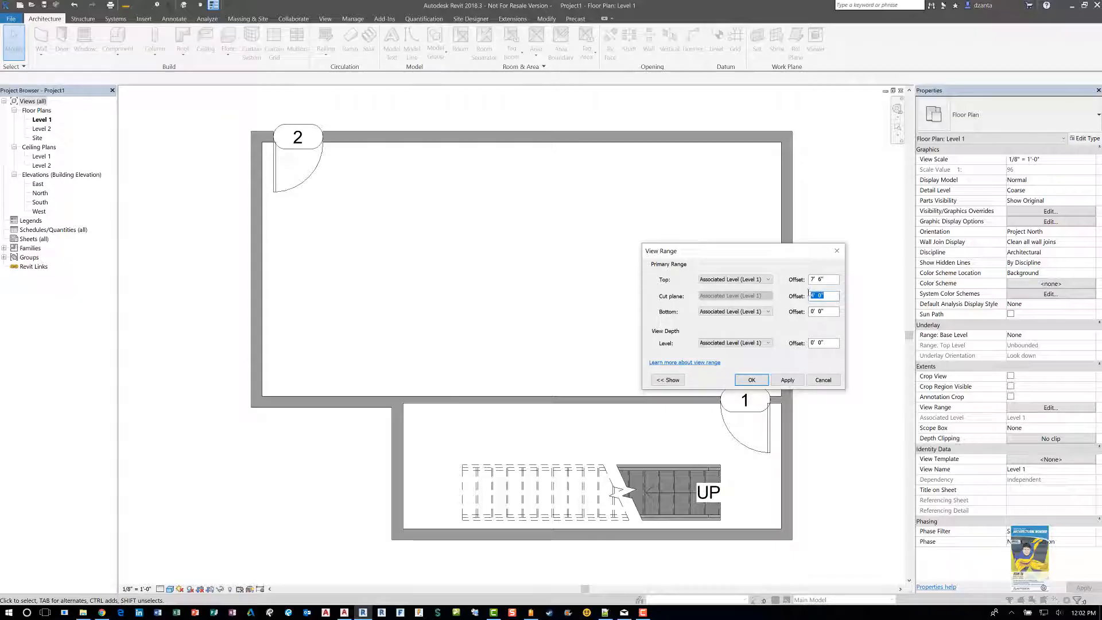
{"action": "type", "text": "2"}
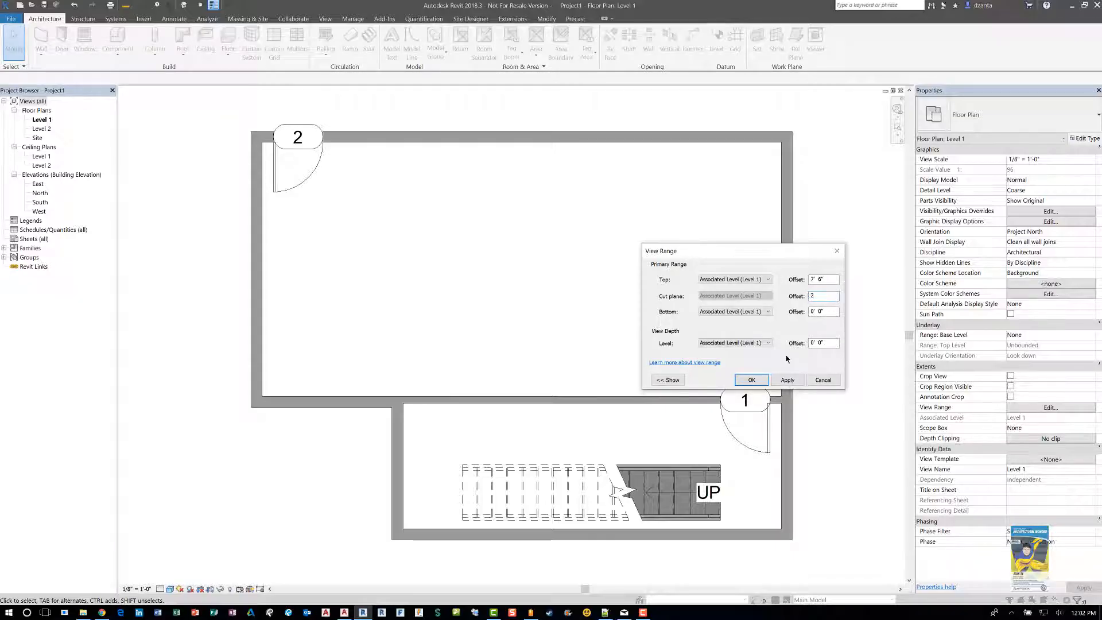
{"action": "left_click", "coordinate": [751, 380]}
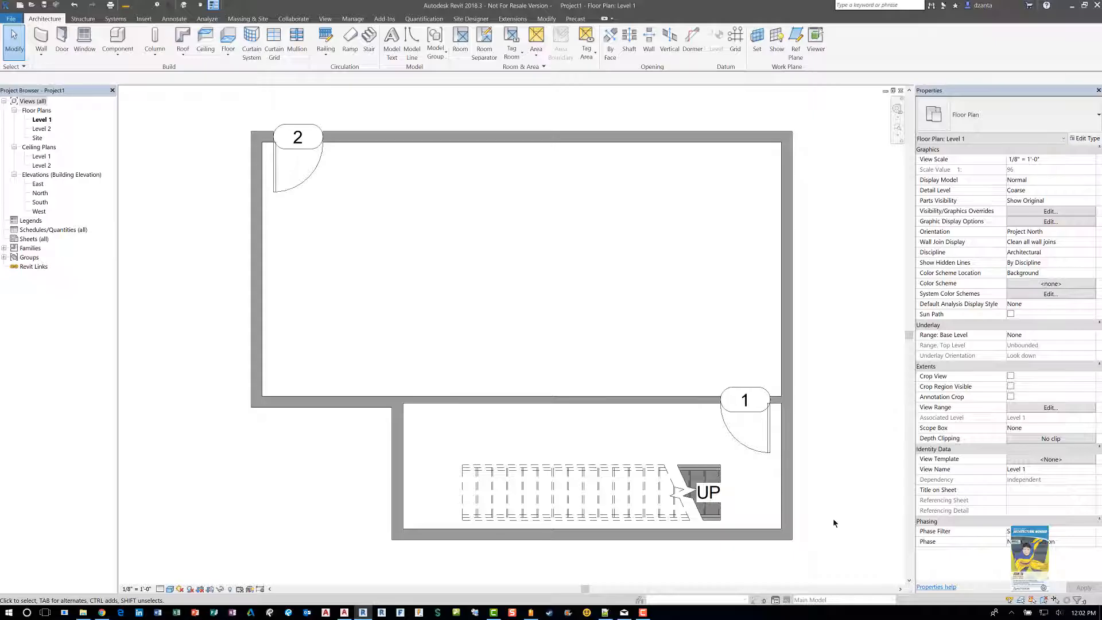
{"action": "mouse_move", "coordinate": [791, 270]}
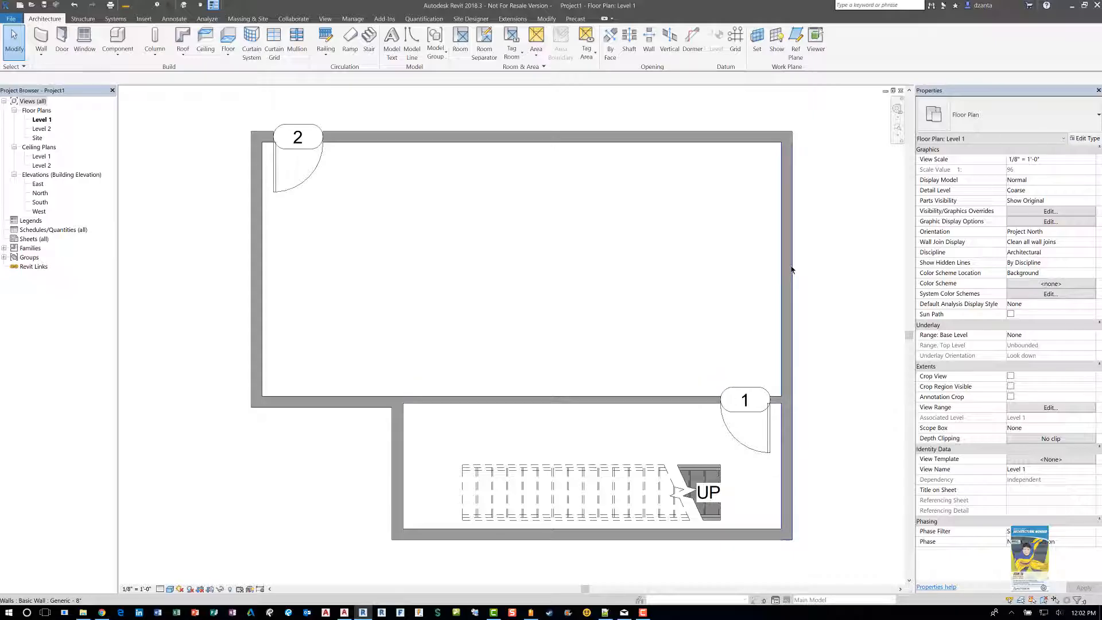
{"action": "mouse_move", "coordinate": [786, 234]}
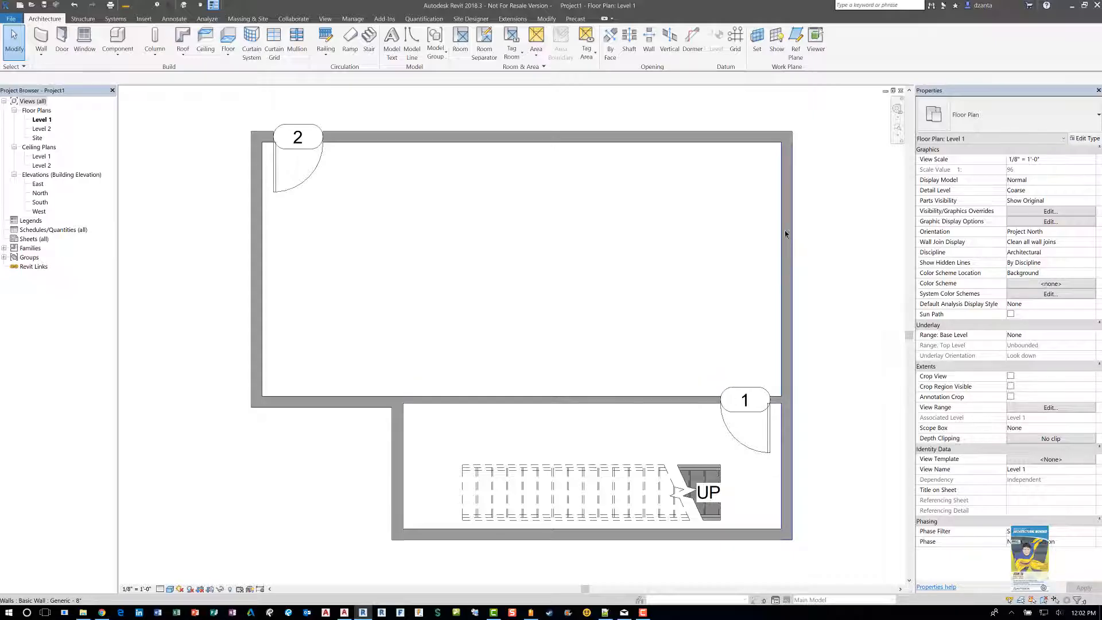
{"action": "mouse_move", "coordinate": [789, 214]}
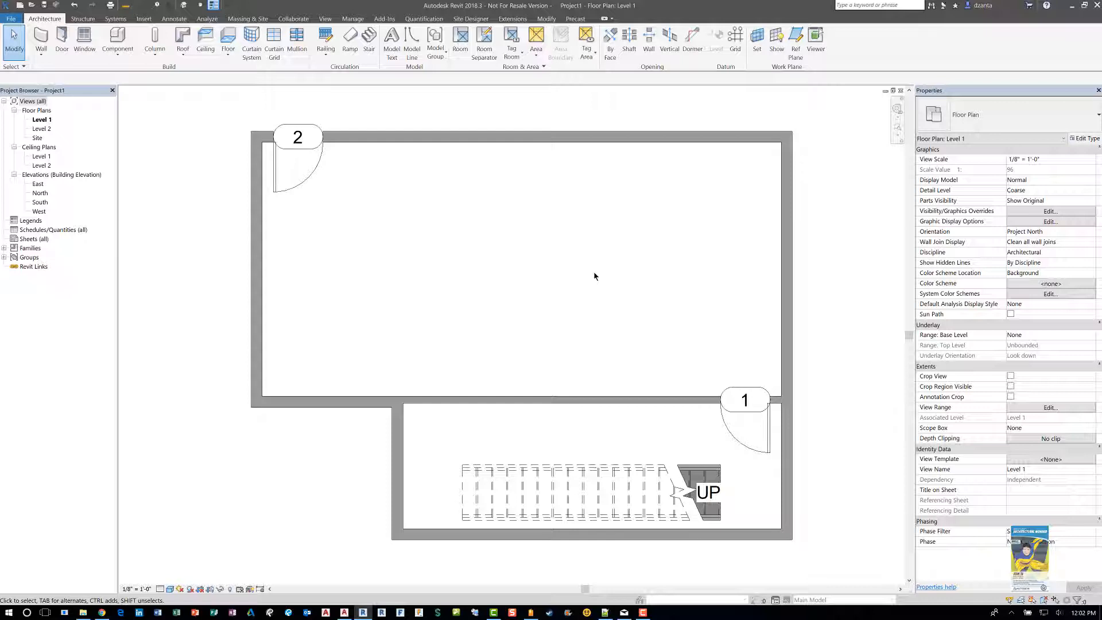
Raise the Level 1 cut plane offset to 4' so the zigzag line moves away from the UP end.
{"action": "left_click", "coordinate": [1049, 408]}
{"action": "type", "text": "4"}
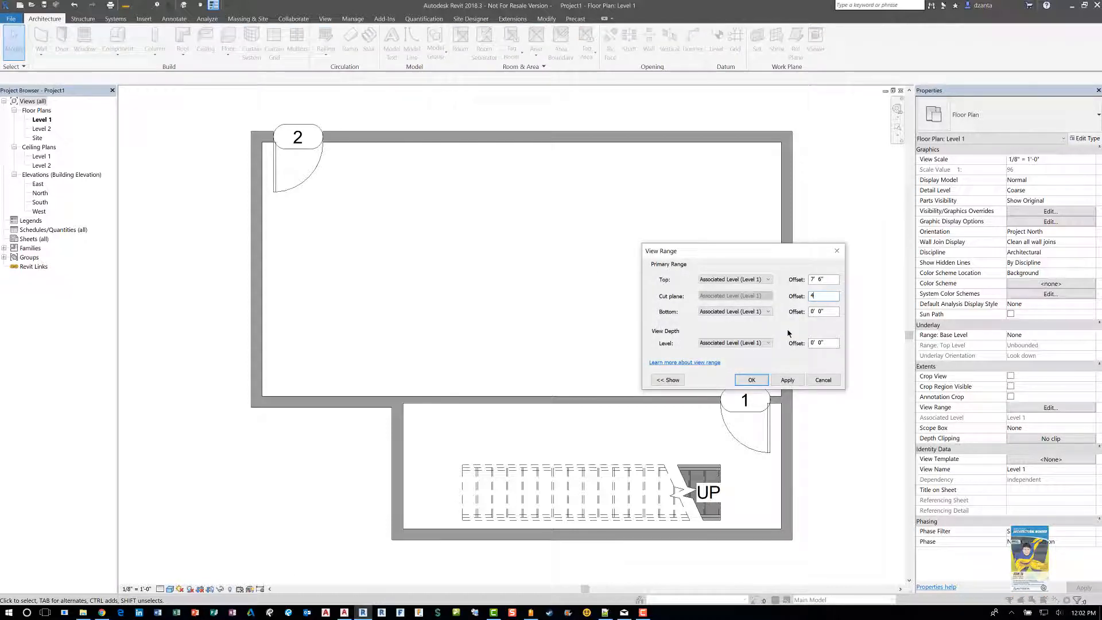
{"action": "left_click", "coordinate": [752, 379]}
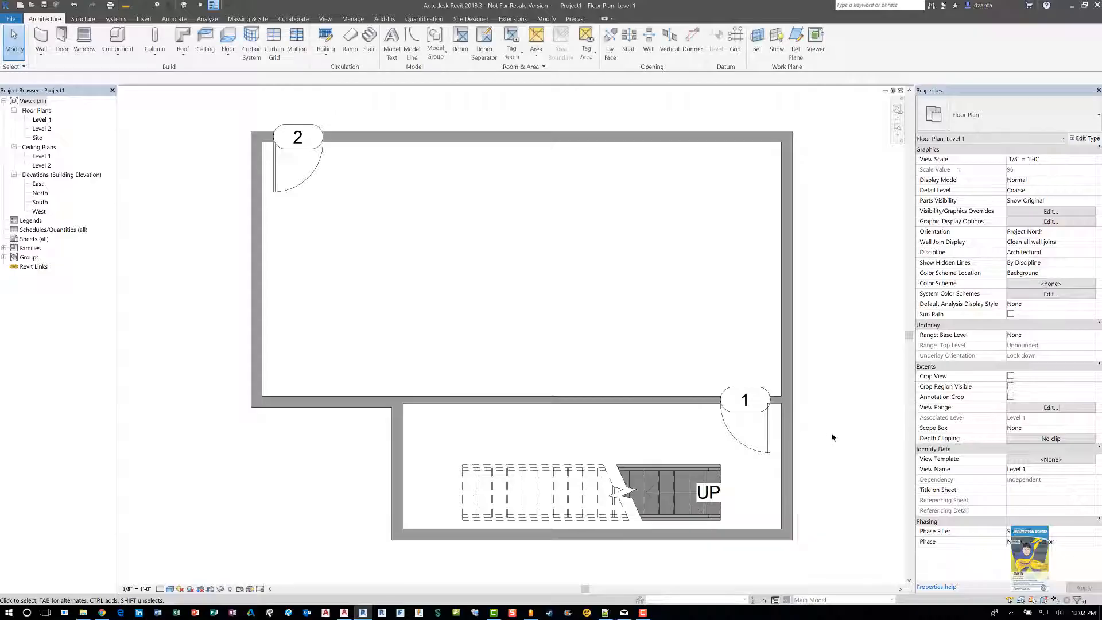
{"action": "left_click", "coordinate": [598, 492]}
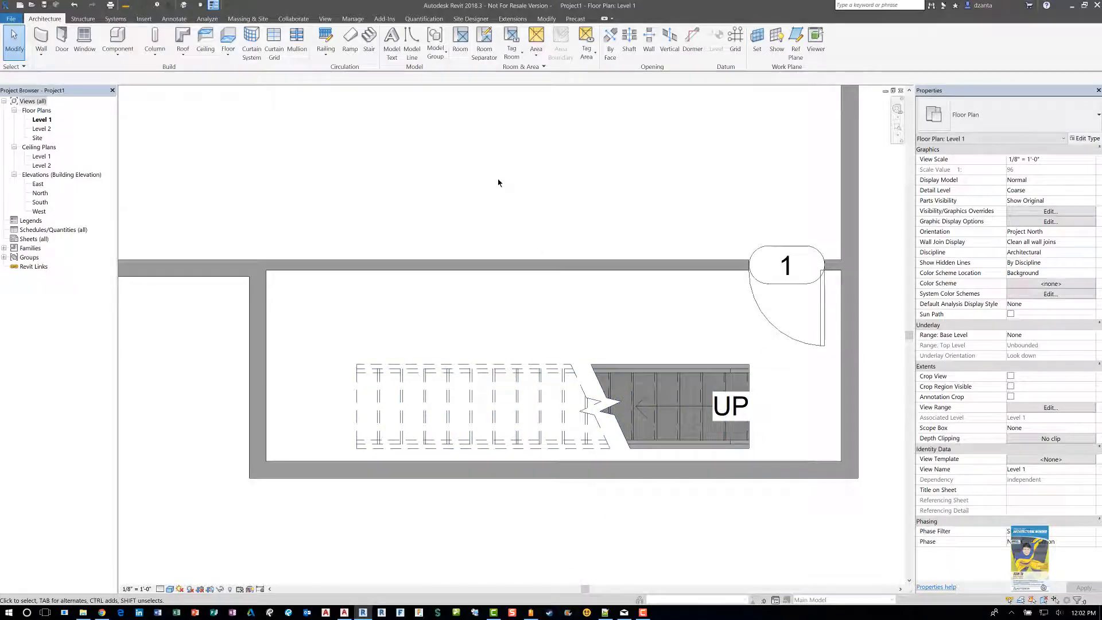
{"action": "mouse_move", "coordinate": [325, 18]}
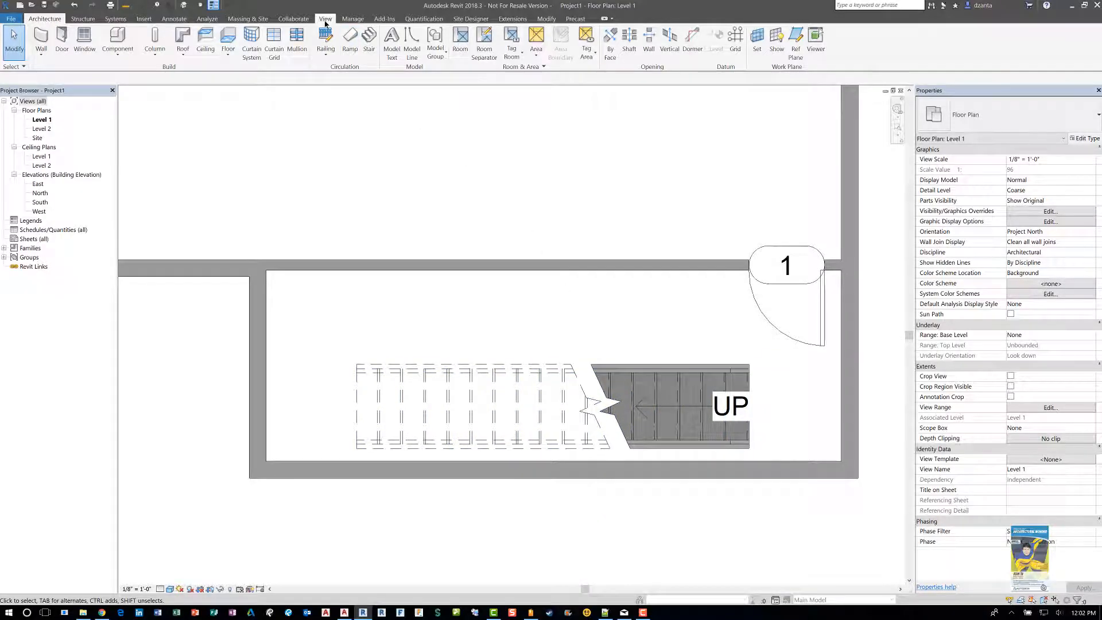
Start a Plan Region from the View tab's Plan Views list.
{"action": "left_click", "coordinate": [325, 18]}
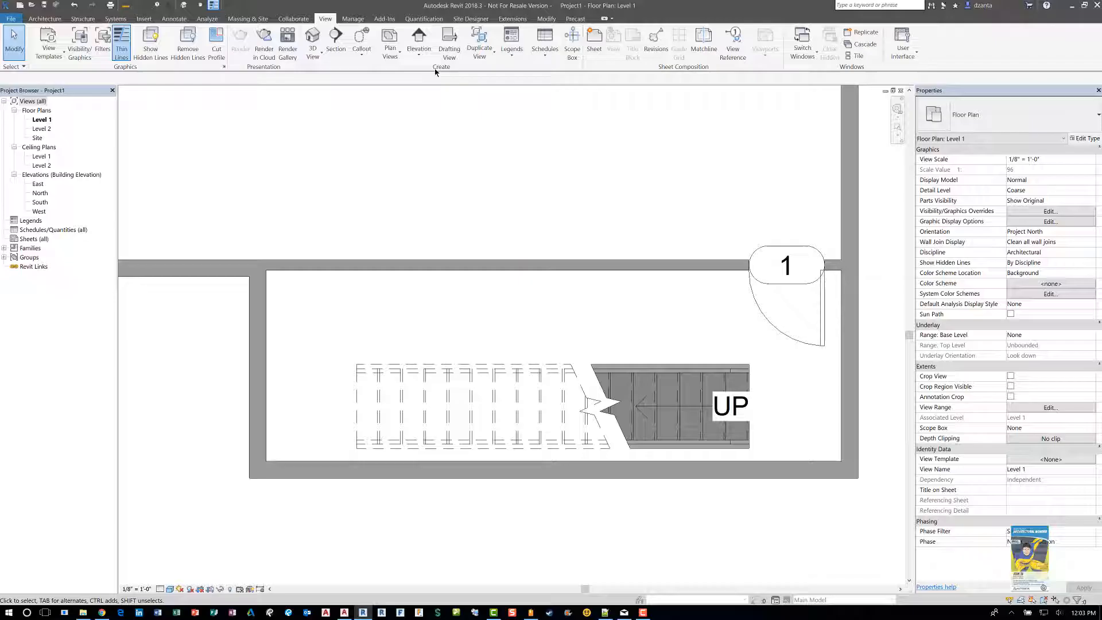
{"action": "left_click", "coordinate": [389, 40]}
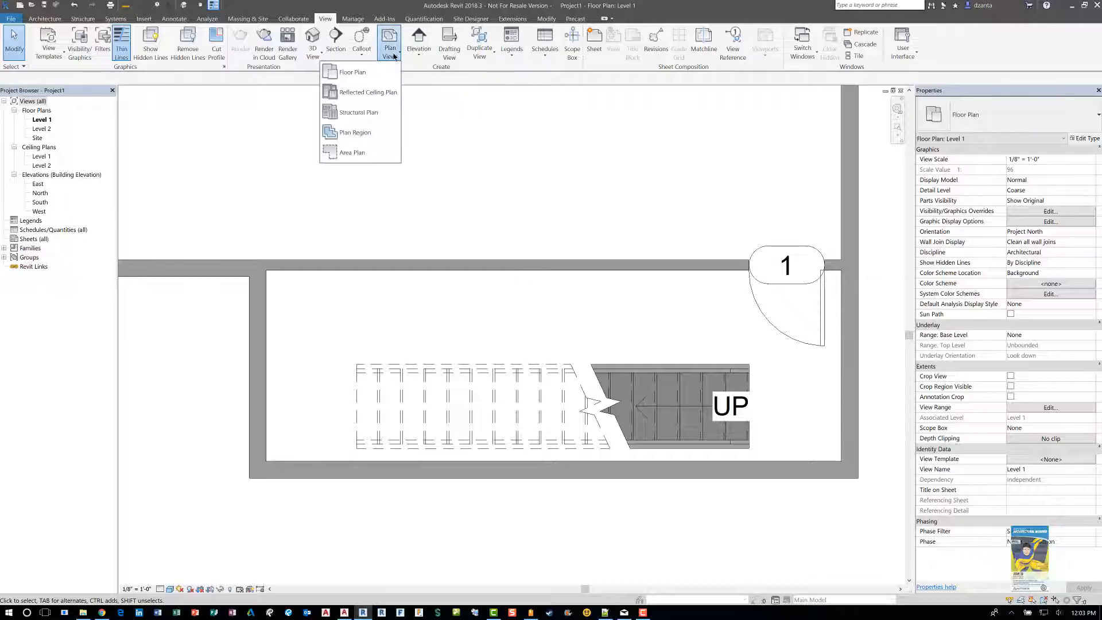
{"action": "mouse_move", "coordinate": [354, 132]}
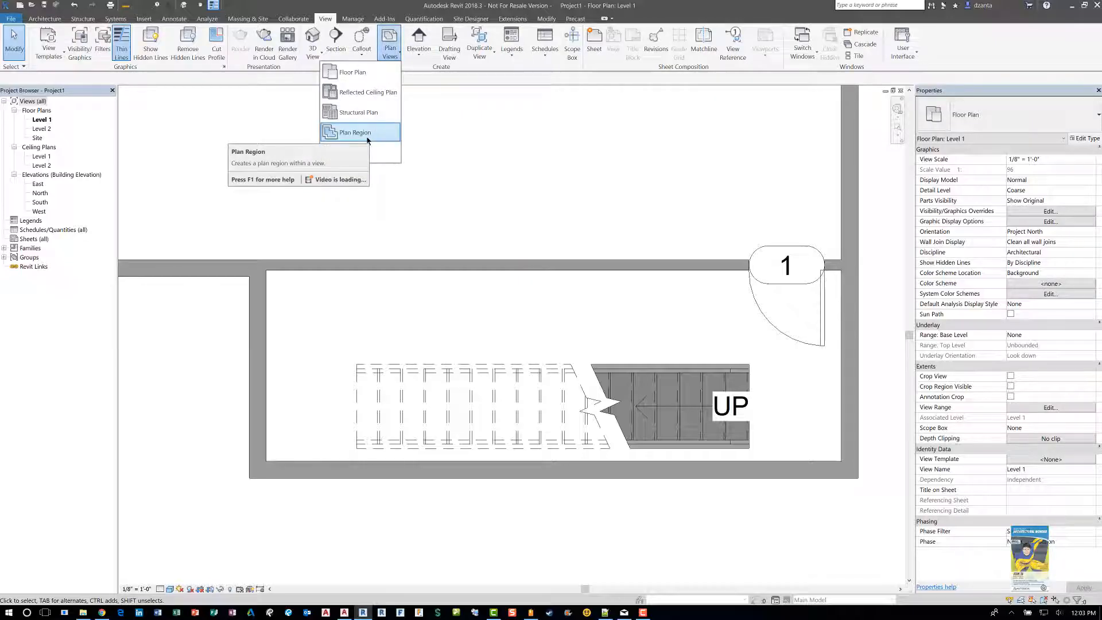
{"action": "left_click", "coordinate": [354, 132]}
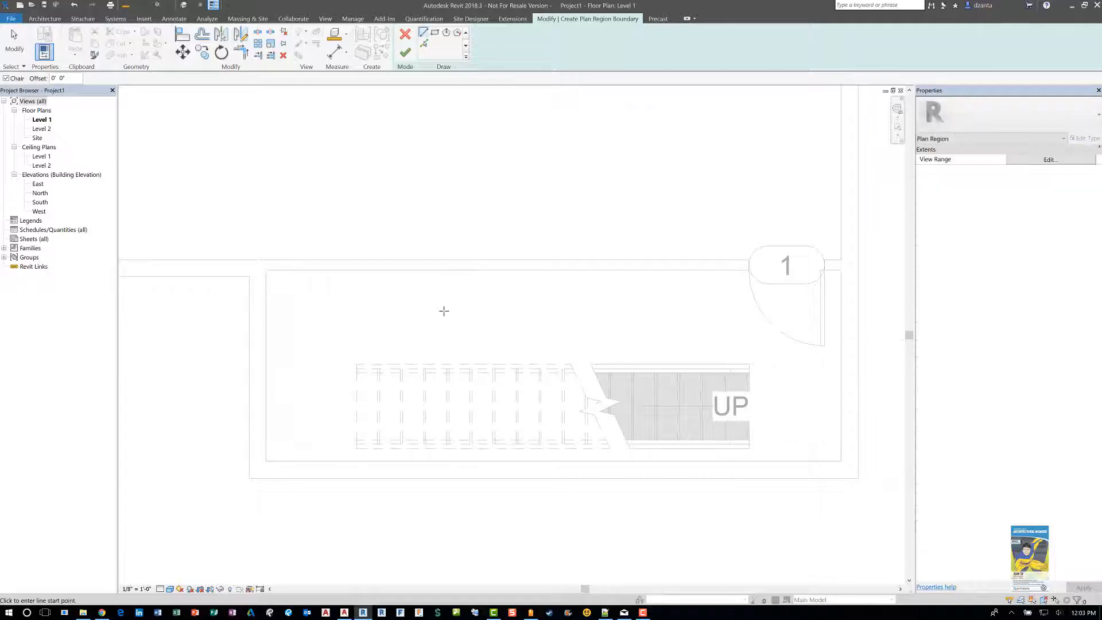
Sketch a rectangular plan region boundary around the stair.
{"action": "key", "text": "Escape"}
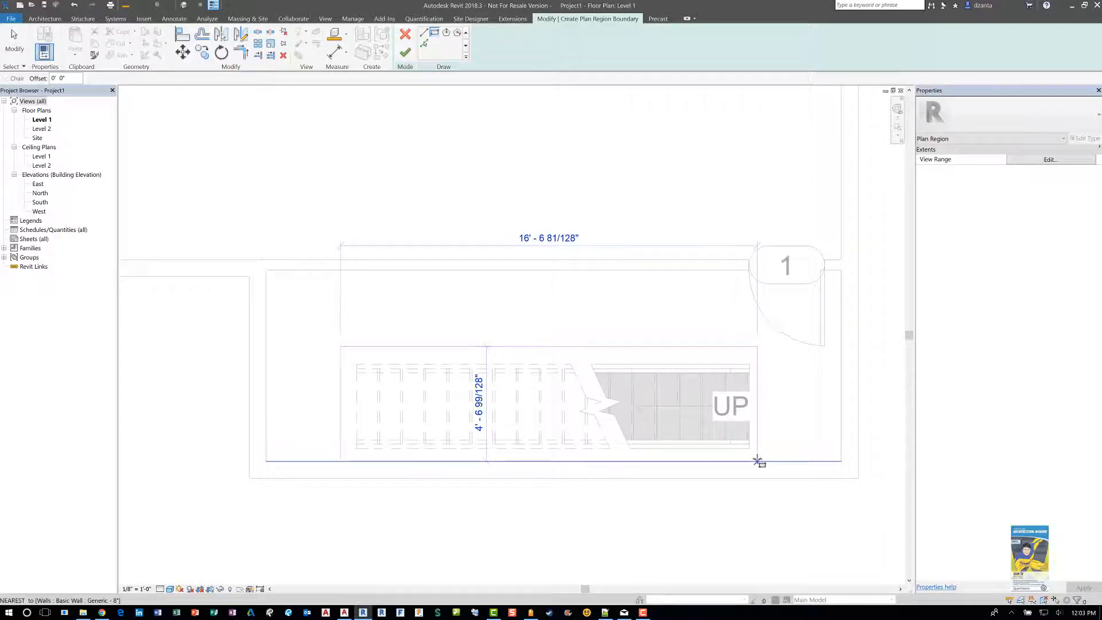
{"action": "left_click", "coordinate": [758, 461]}
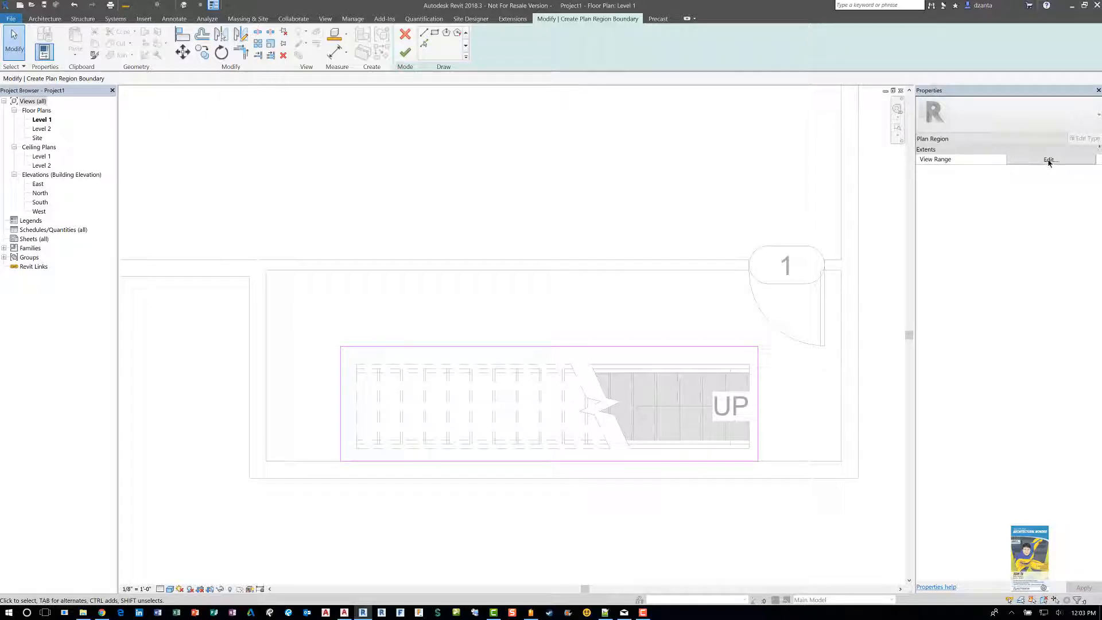
Give the plan region its own cut plane offset and finish edit mode.
{"action": "left_click", "coordinate": [1050, 159]}
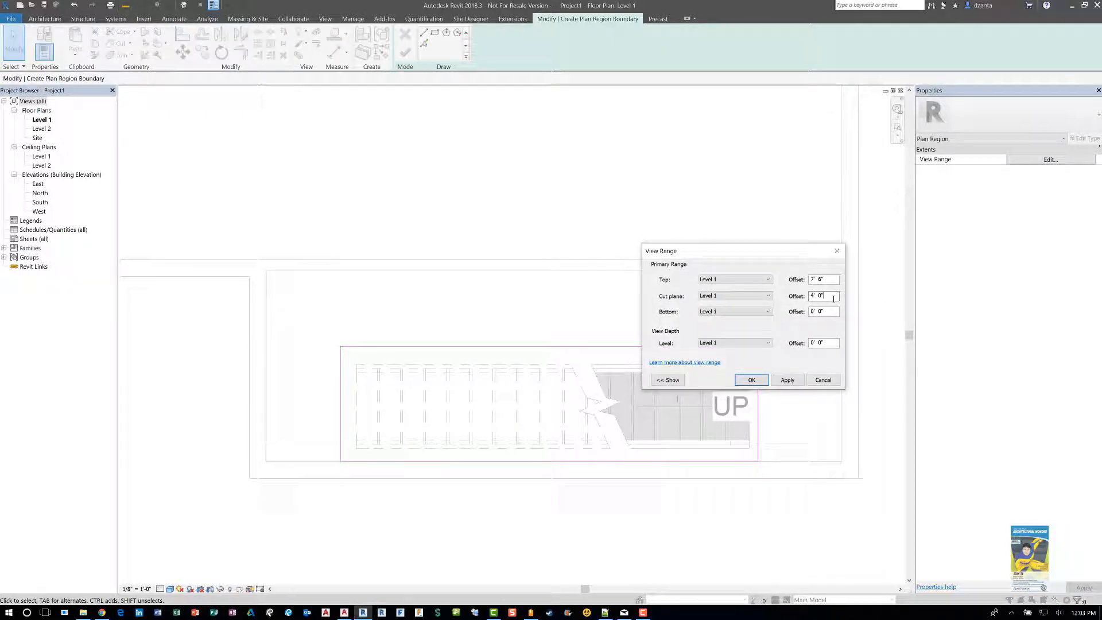
{"action": "left_click", "coordinate": [751, 380]}
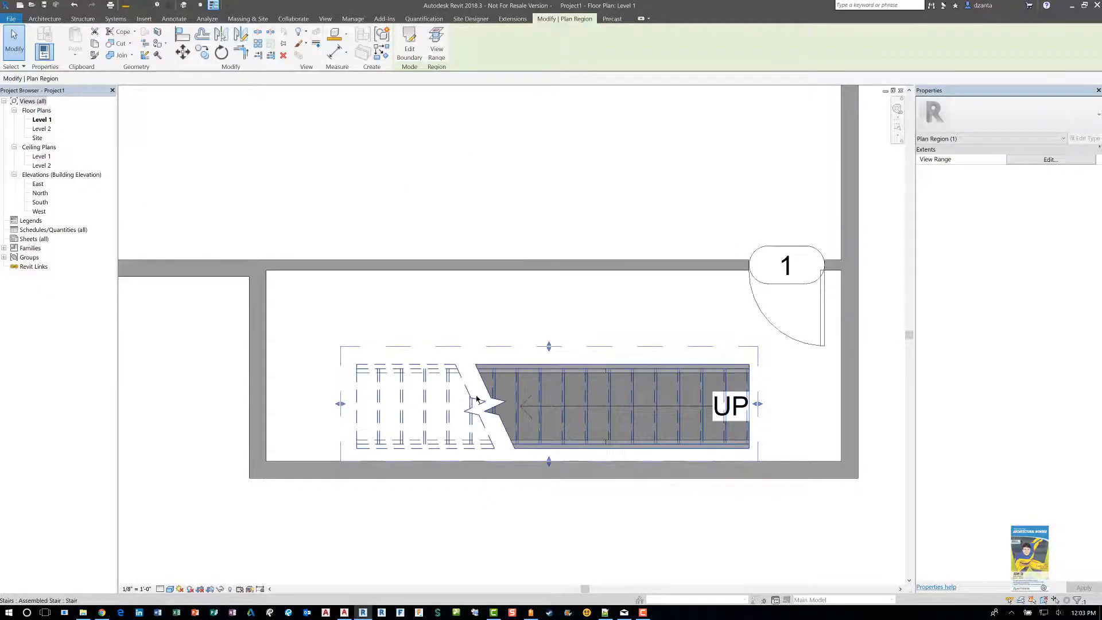
{"action": "left_click", "coordinate": [409, 344]}
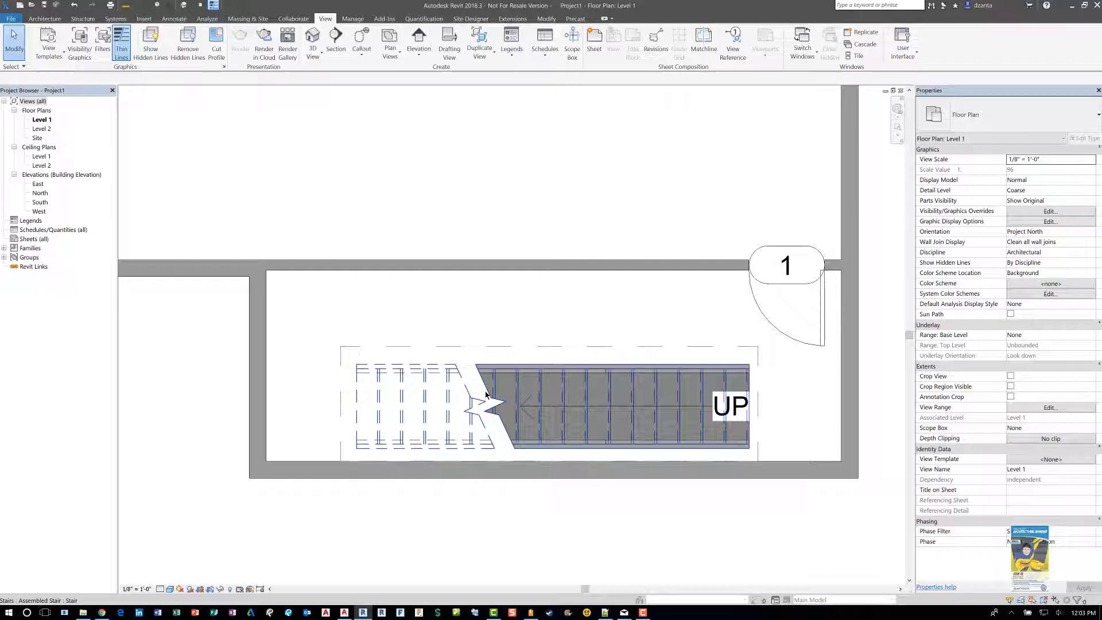
{"action": "left_click", "coordinate": [523, 513]}
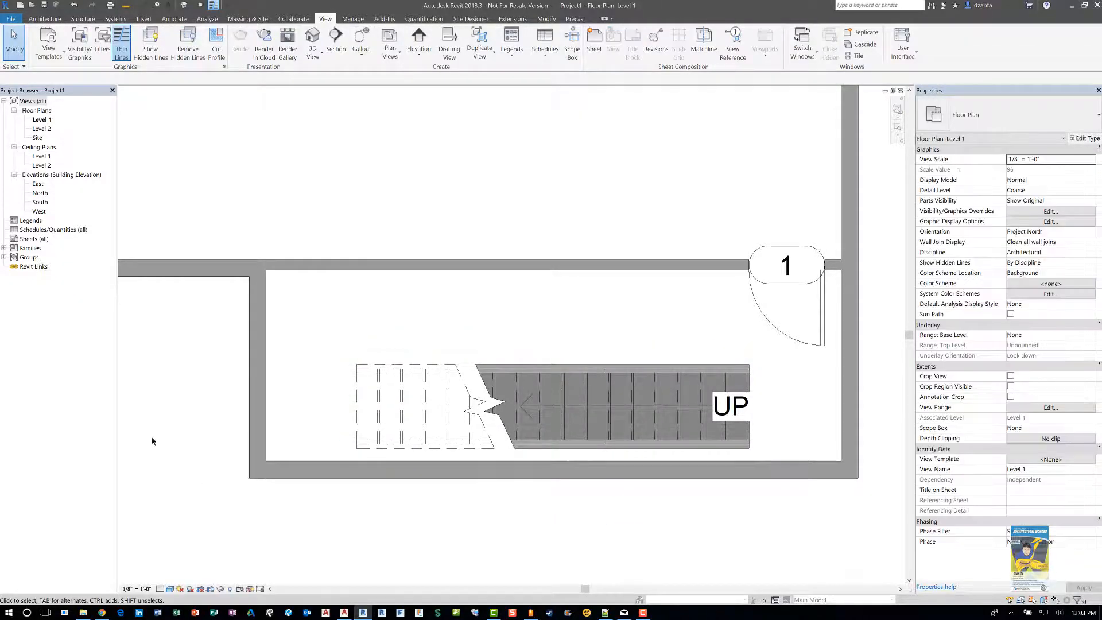
{"action": "left_click", "coordinate": [619, 429]}
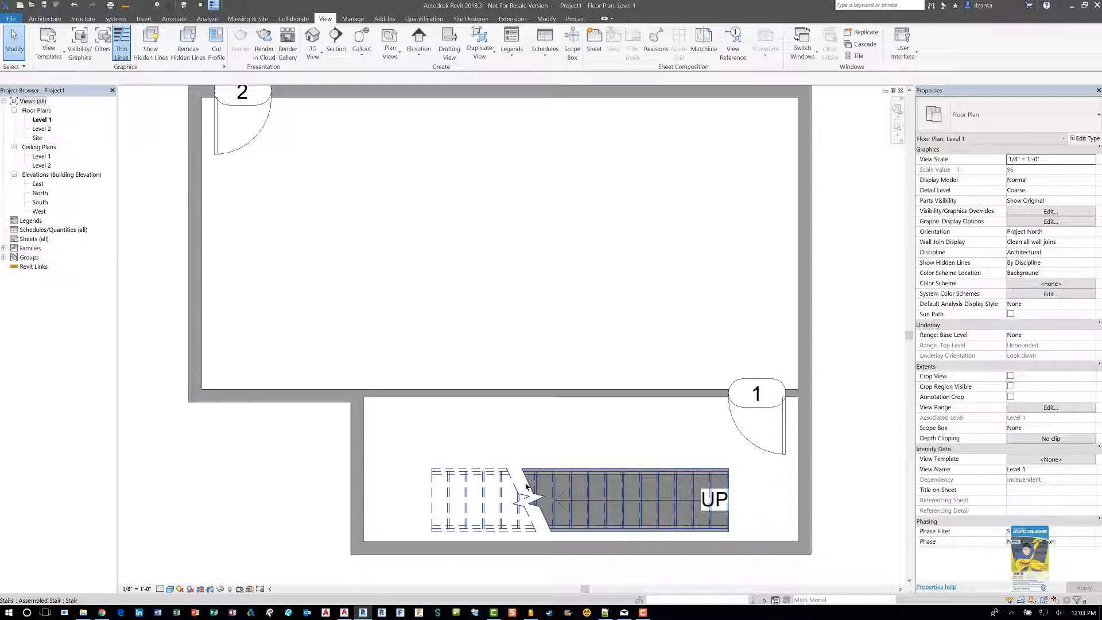
{"action": "mouse_move", "coordinate": [536, 502]}
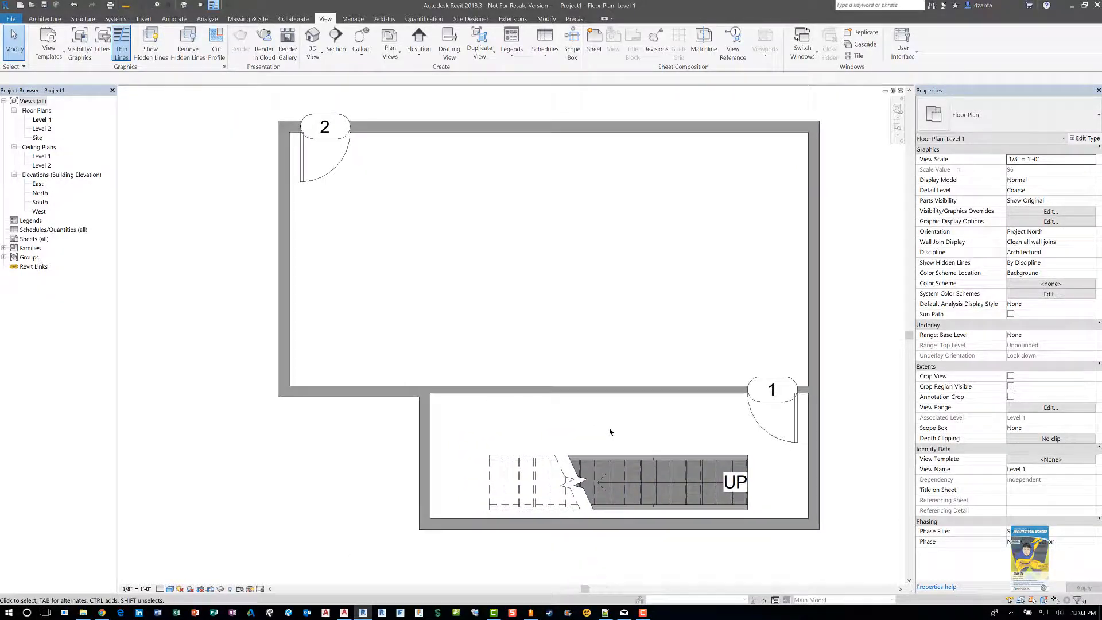
{"action": "mouse_move", "coordinate": [601, 429]}
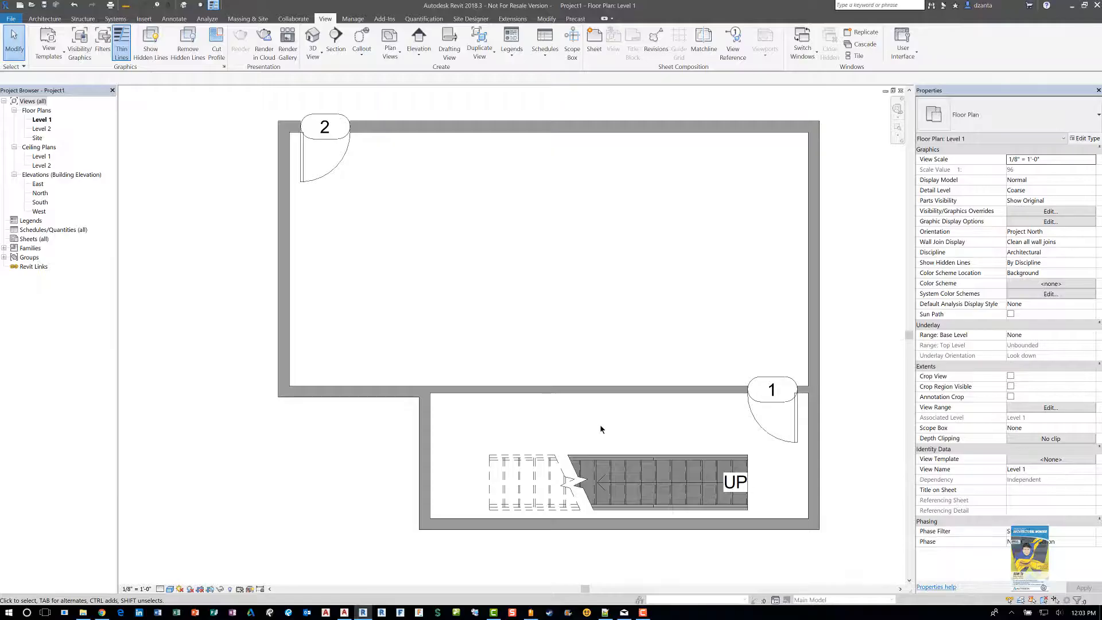